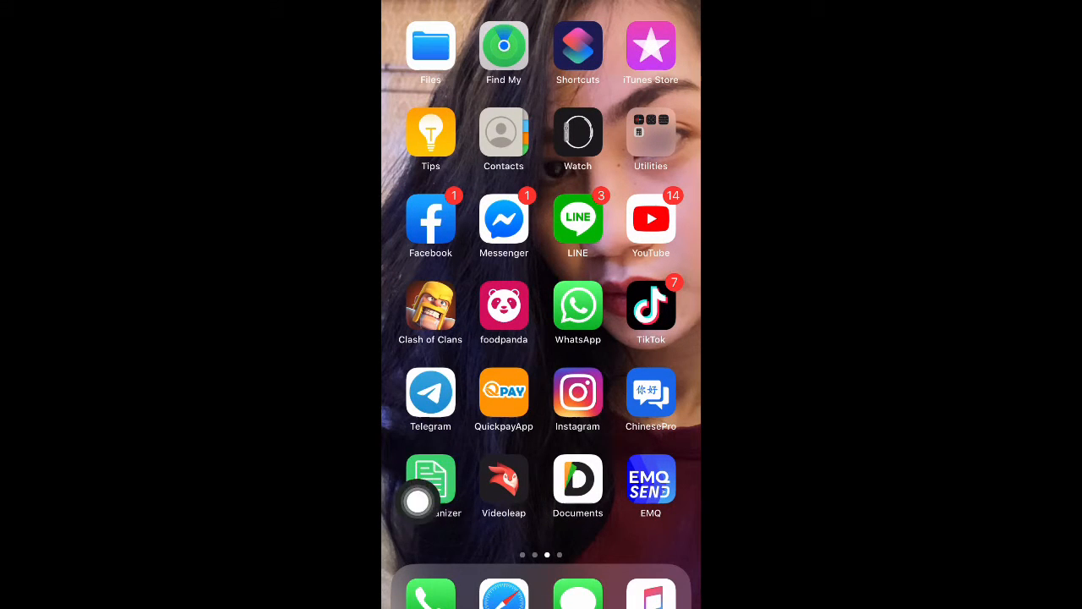
- Swipe to the second home screen page and launch the App Store
scroll(left, 3)
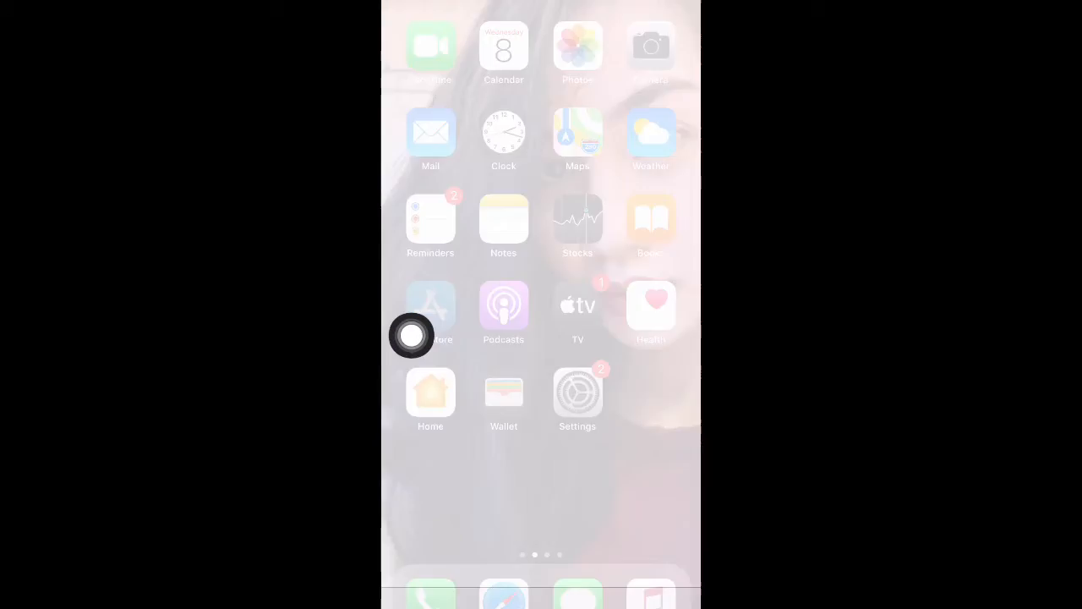
click(430, 304)
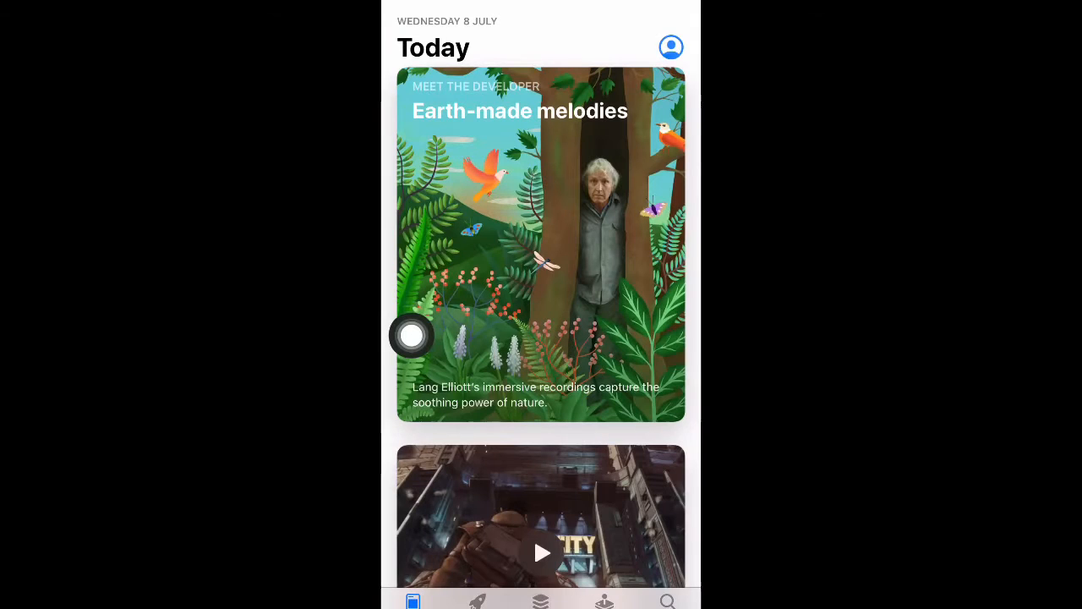
- Search the App Store for 'File organizer' via the suggestion, then return home
click(666, 600)
text(File)
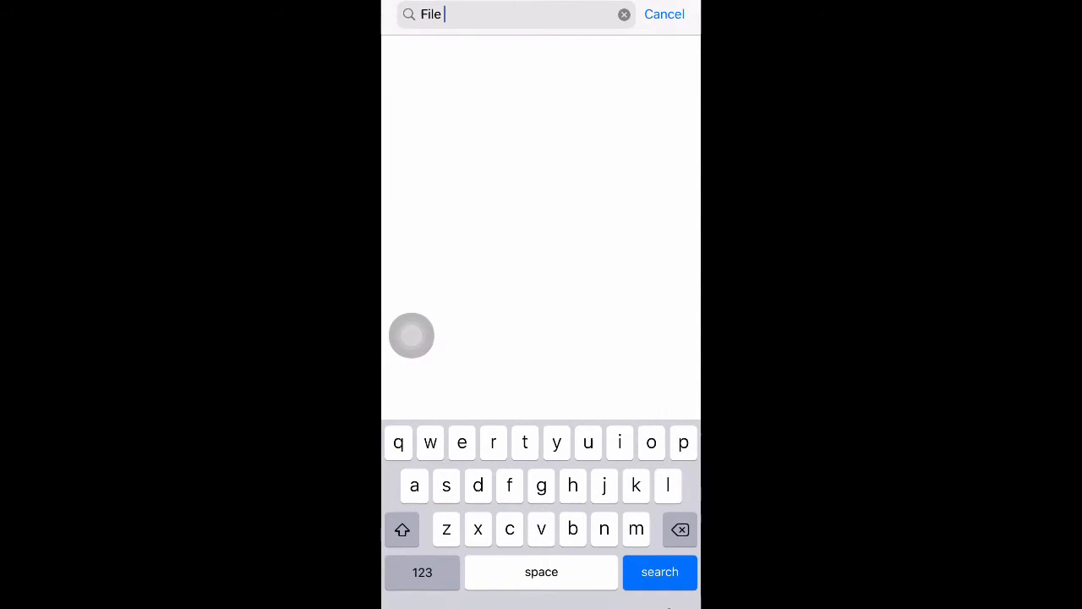
text(orga)
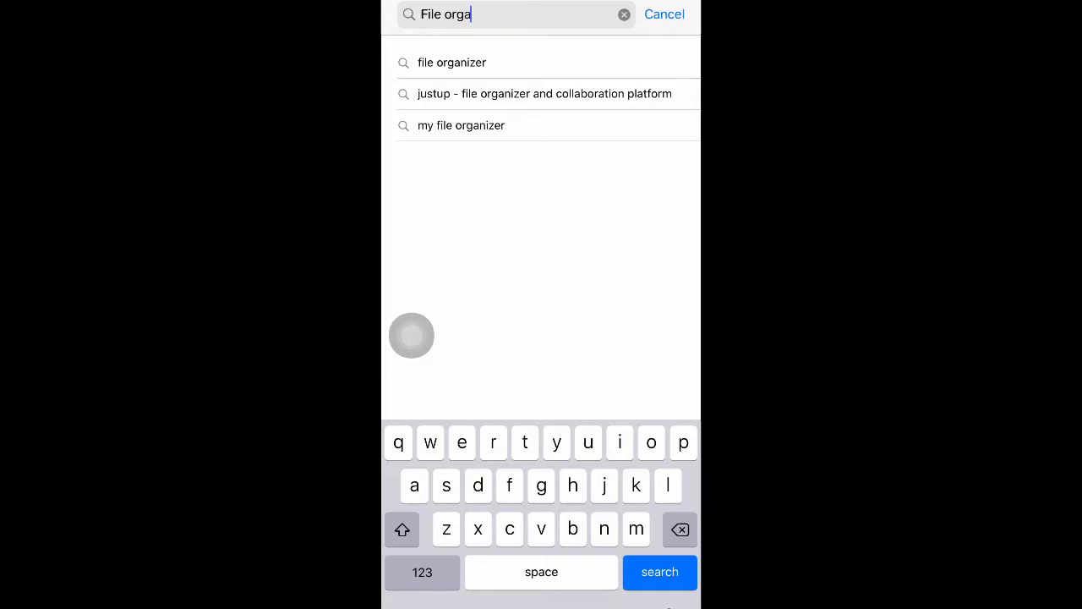
click(451, 60)
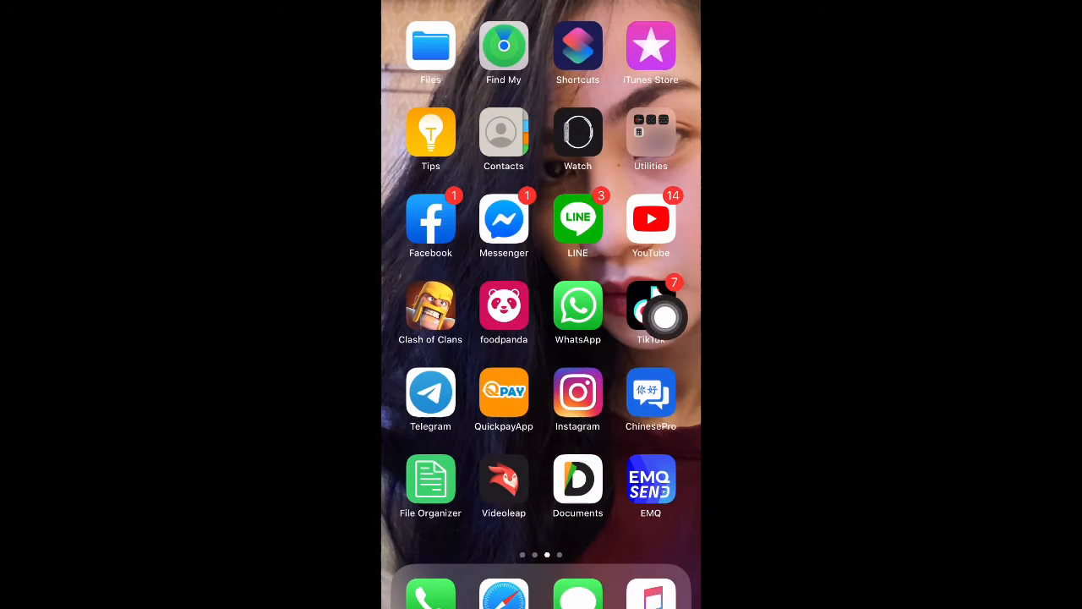
- Launch YouTube and search for the song 'beautiful scars'
click(649, 218)
text(Beaut)
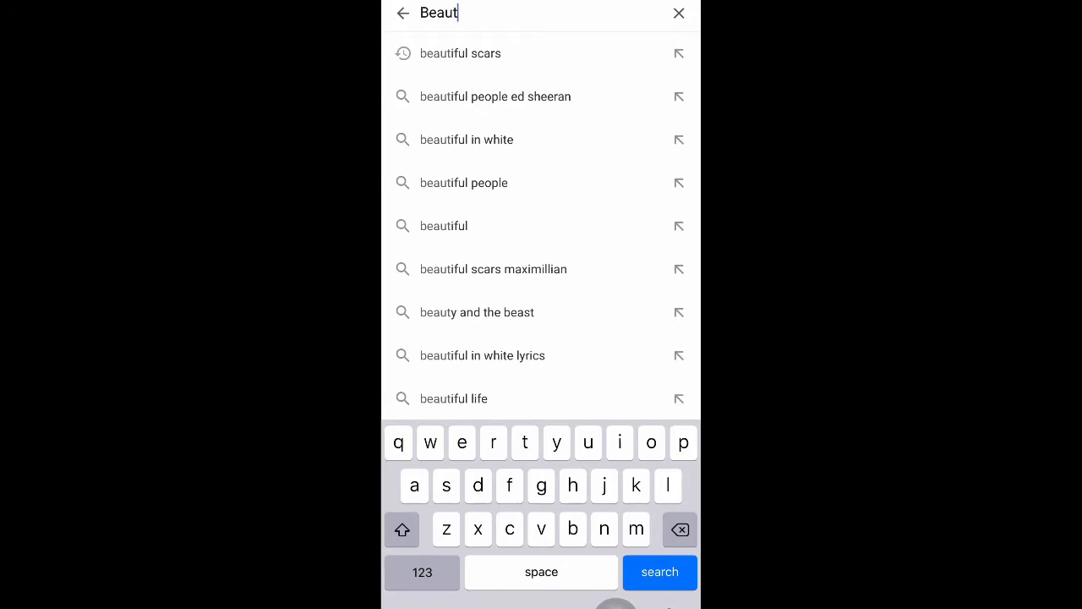
click(460, 52)
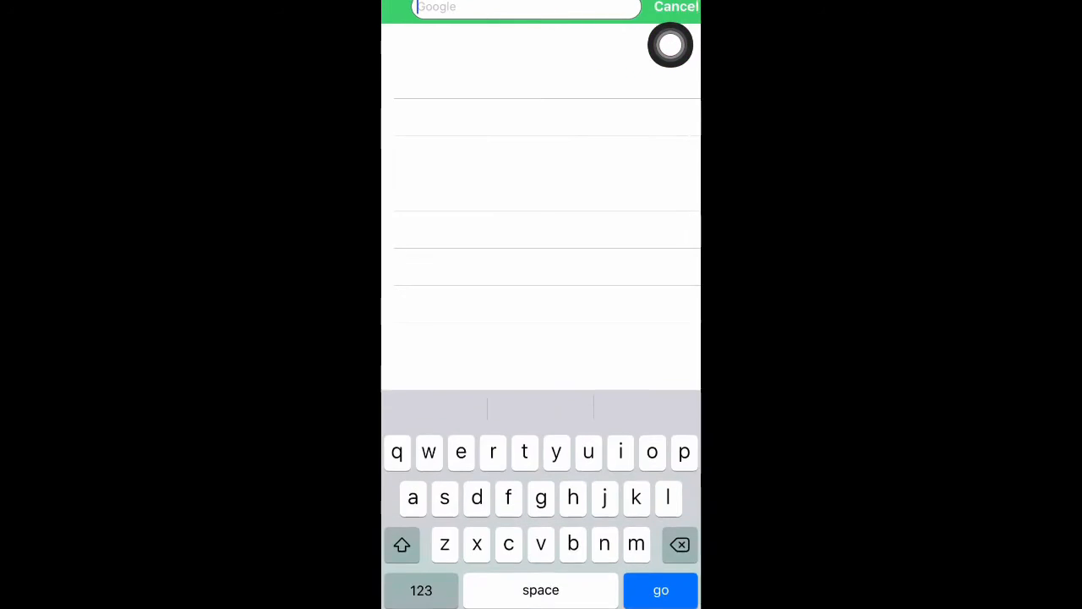
- Google 'youtube to mp3' in File Organizer's browser and load the ytmp3.cc converter
text(youtube to mp)
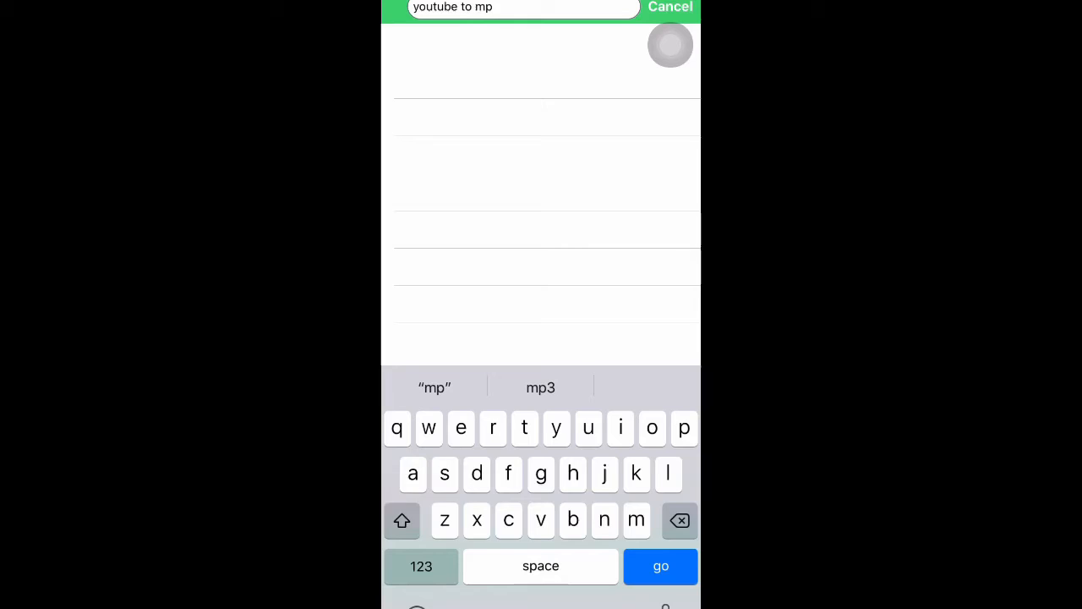
click(660, 565)
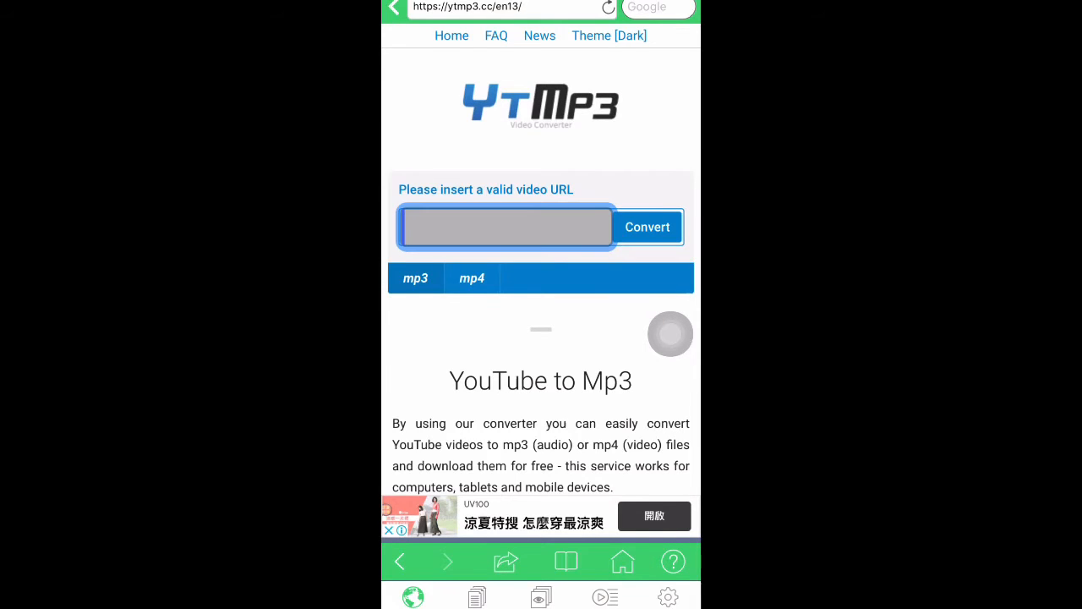
click(505, 227)
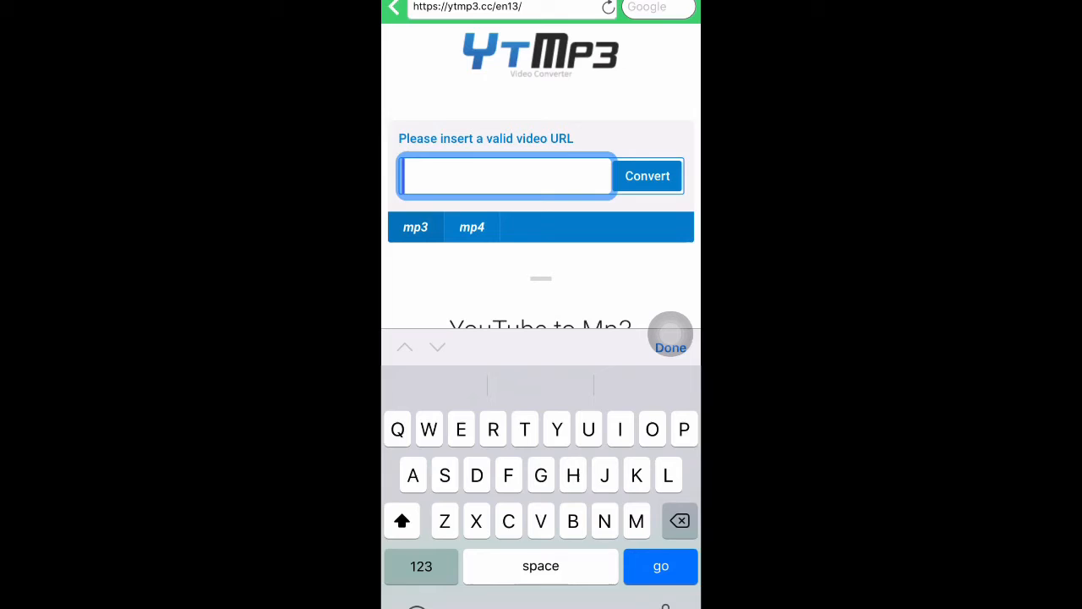
text(https://youtu.be/9Ya4J1RmFE4)
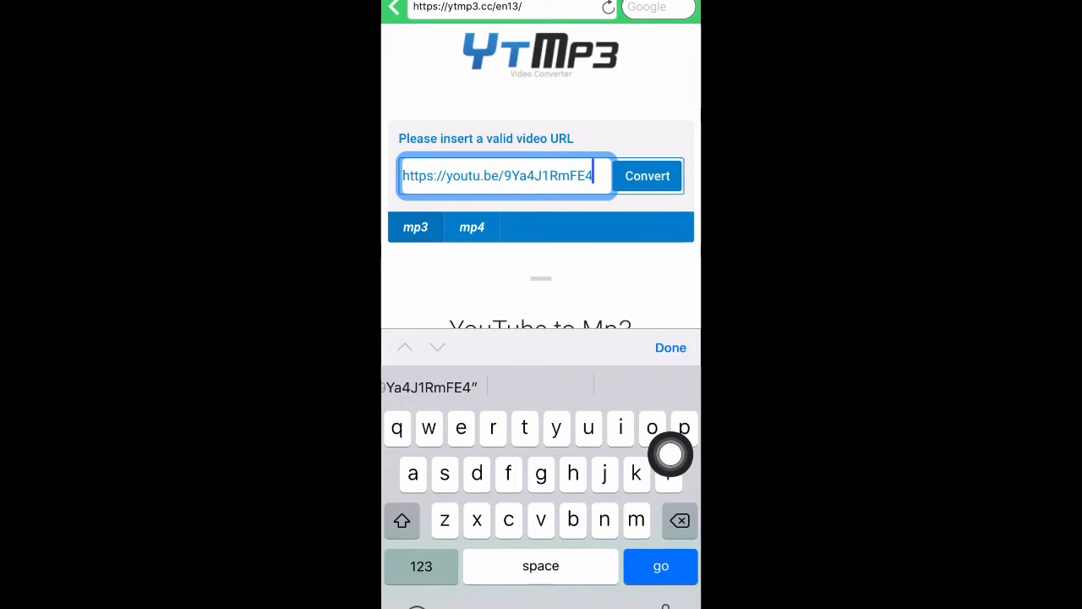
click(646, 176)
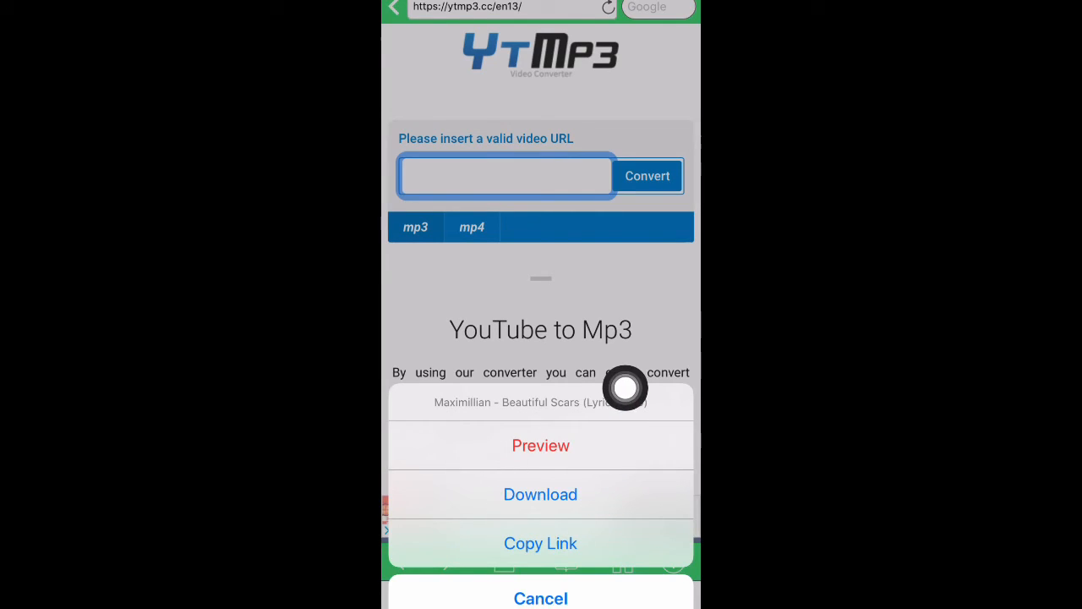
- Download the converted song and retitle it 'Lalalalal'
click(541, 494)
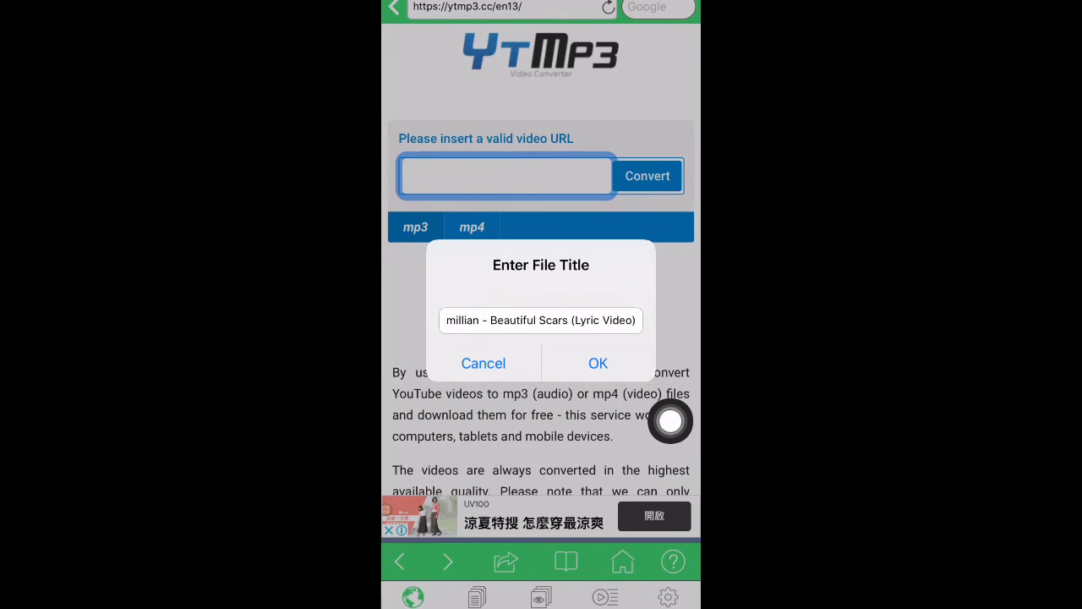
click(599, 361)
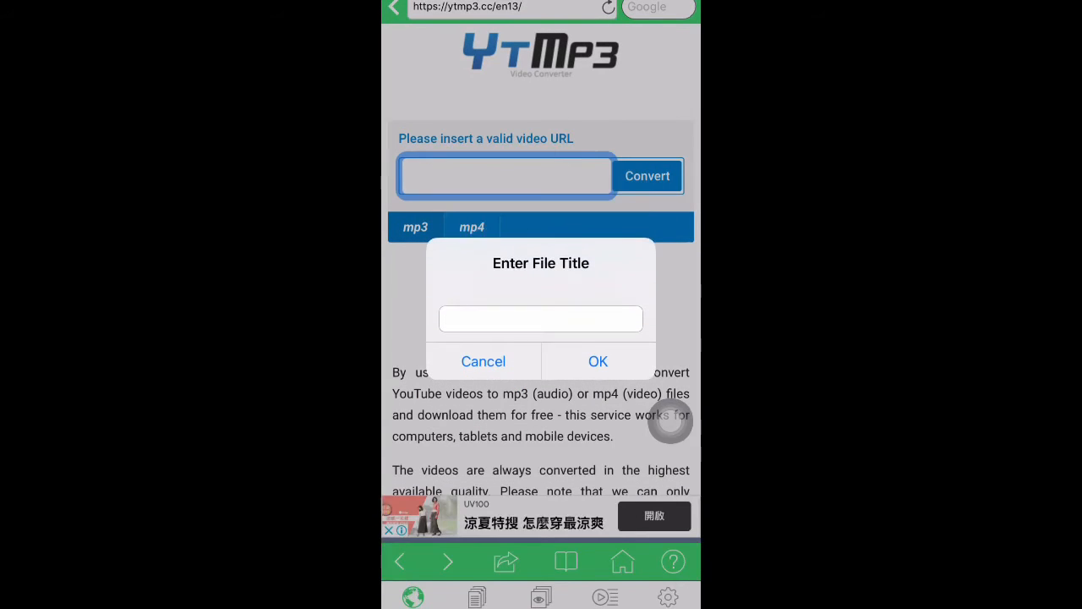
text(La)
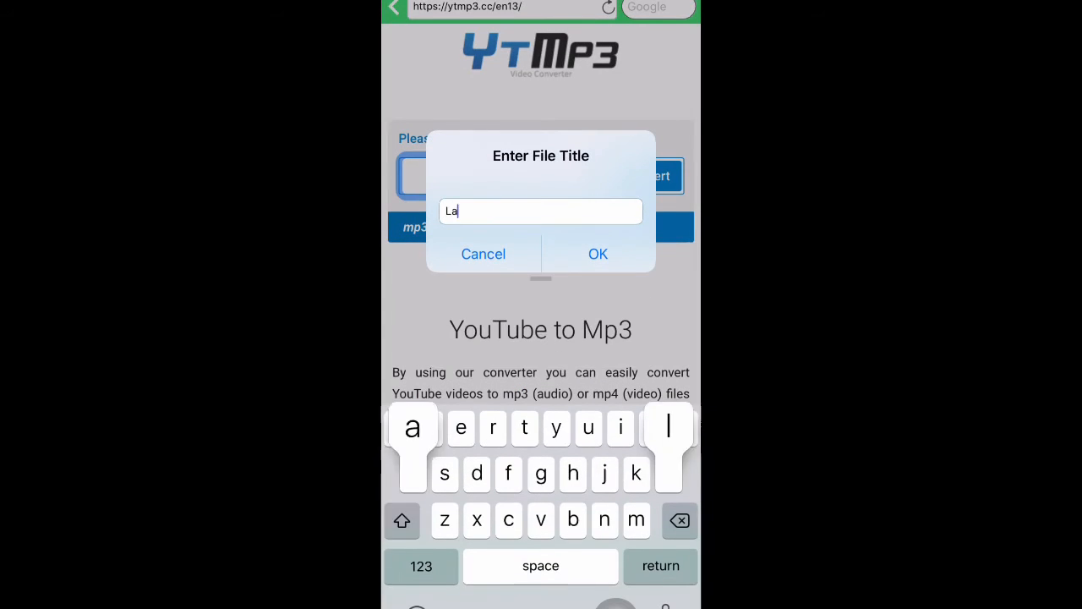
text(lalalal)
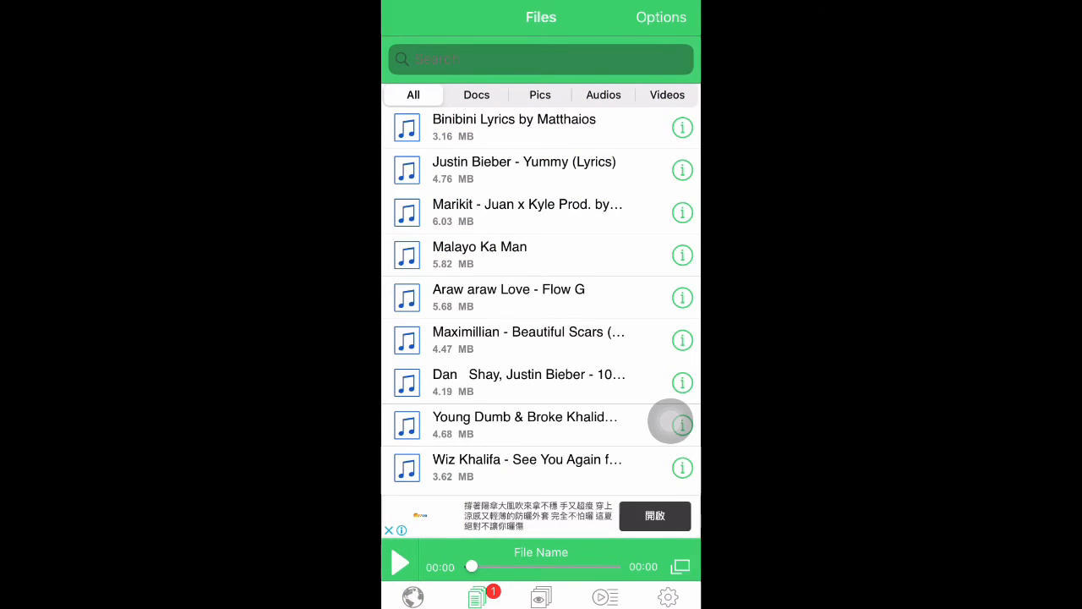
- Dismiss the 'No File Selected' alert and start playing the Lalalalal track
scroll(down, 3)
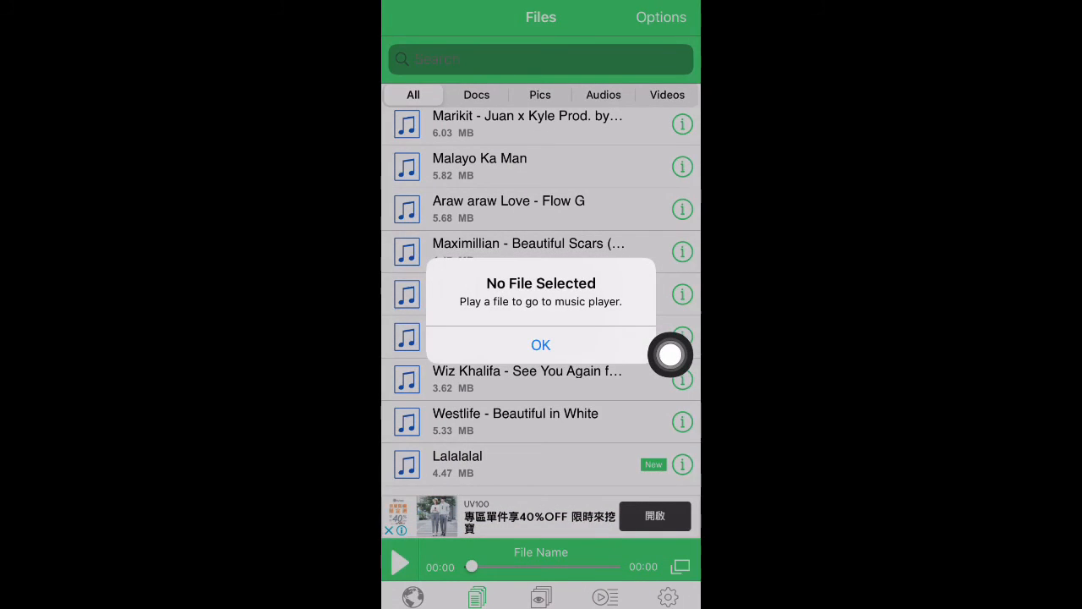
click(541, 345)
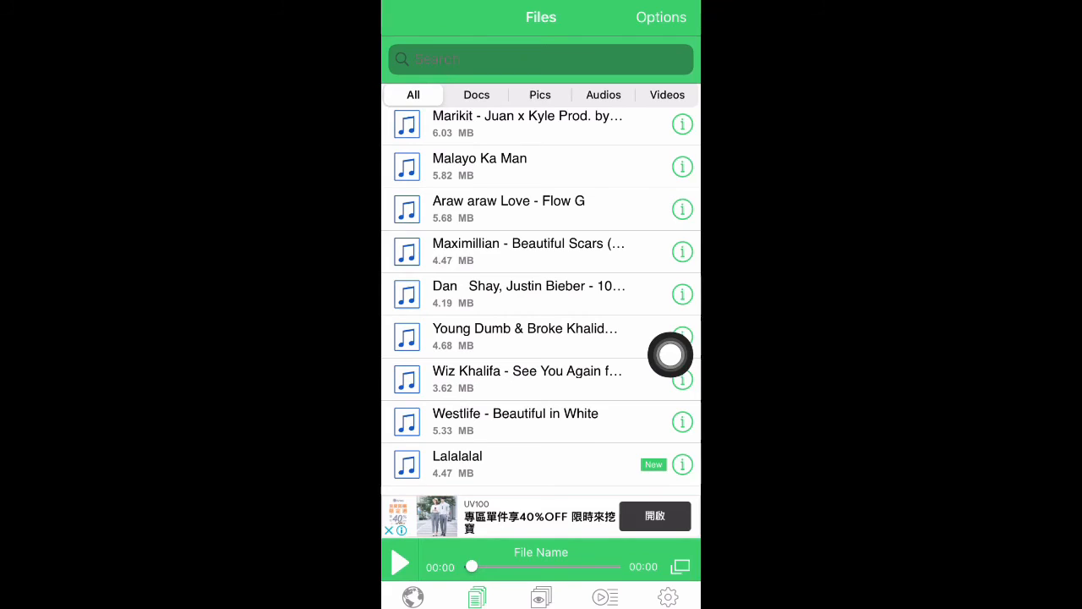
click(457, 456)
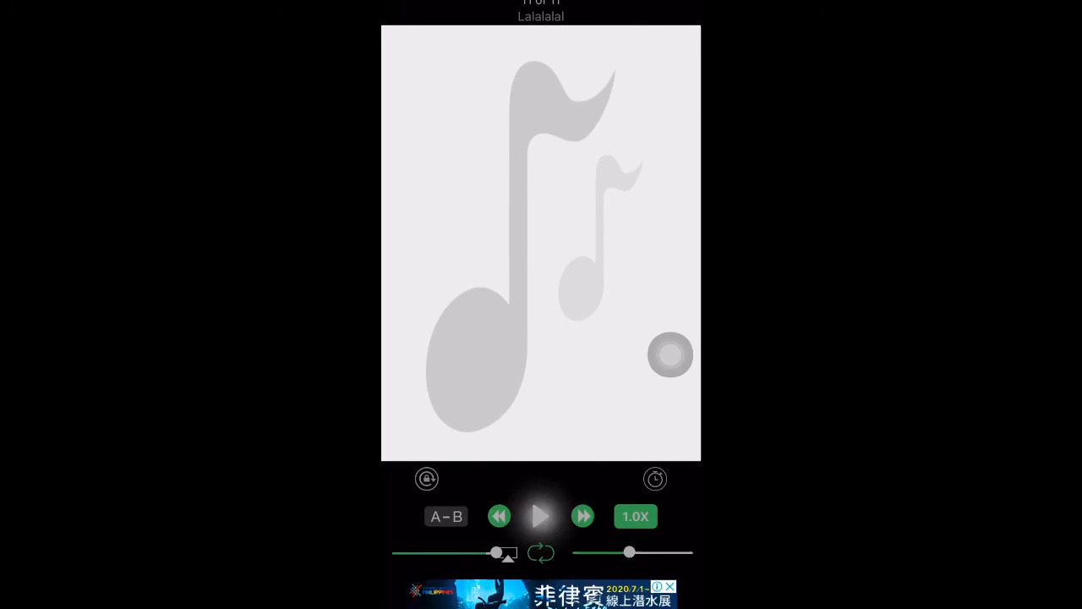
click(541, 516)
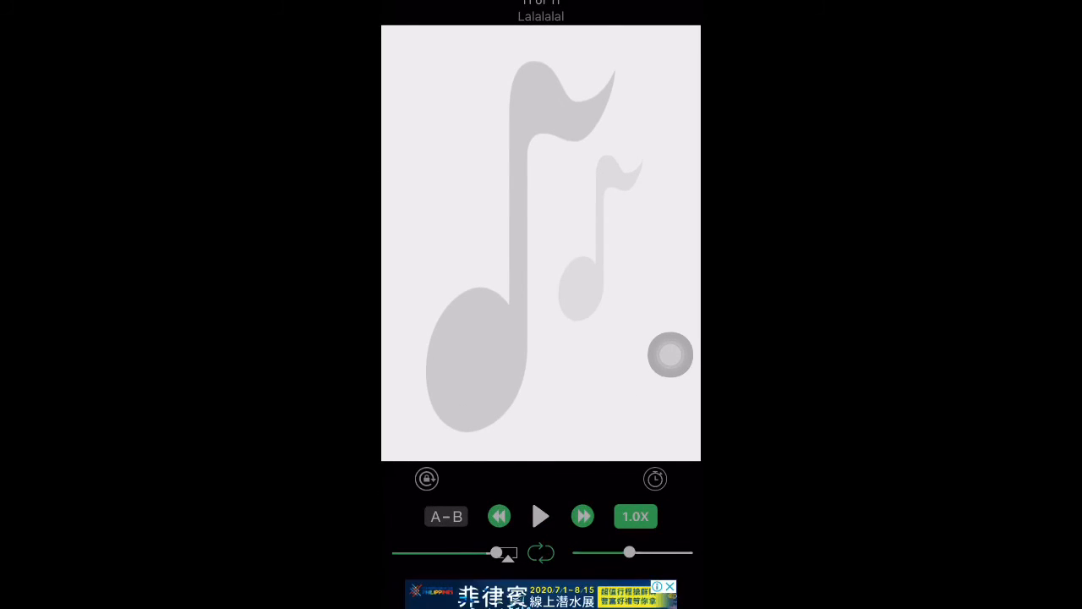